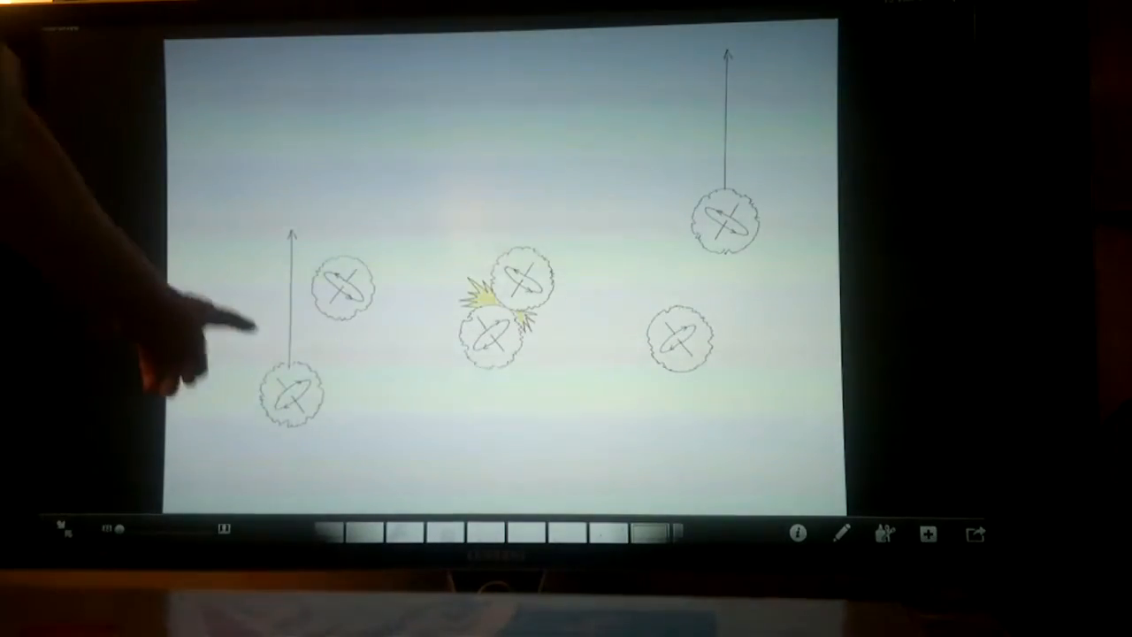
mouse_move(266, 398)
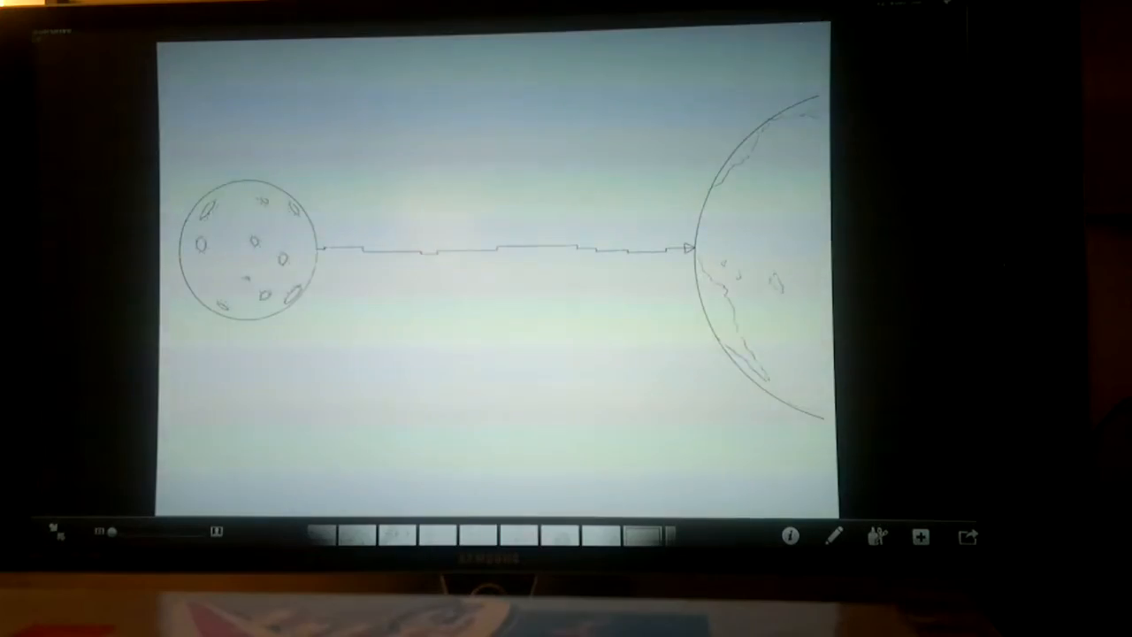
Advance to the slide of straight and Y-split arrow paths with red dots and green blobs.
left_click(116, 532)
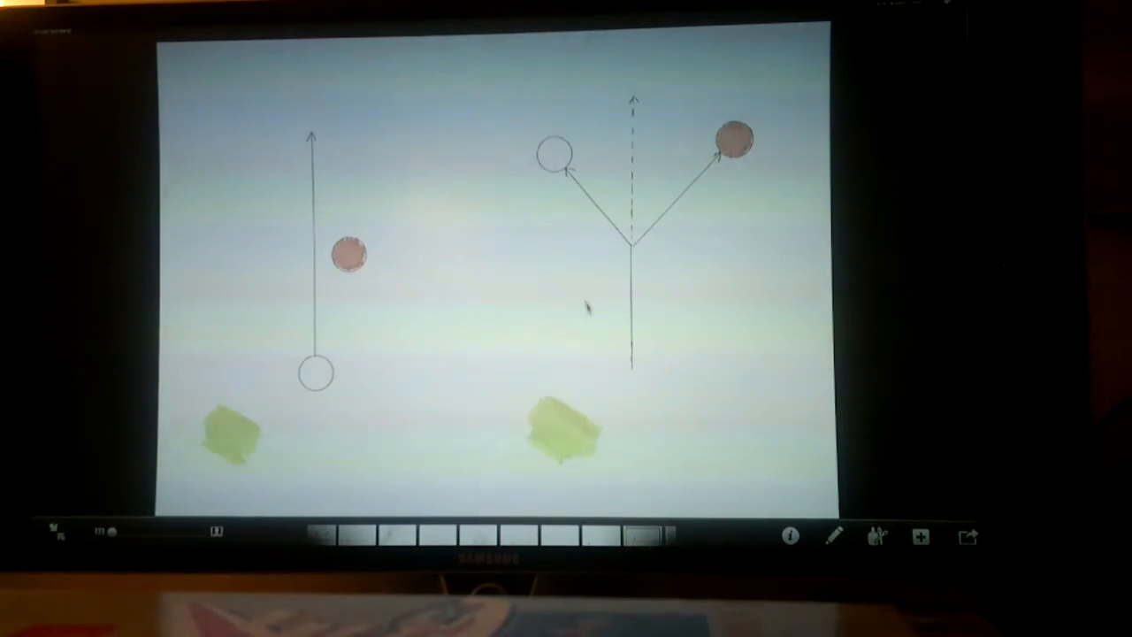
mouse_move(699, 230)
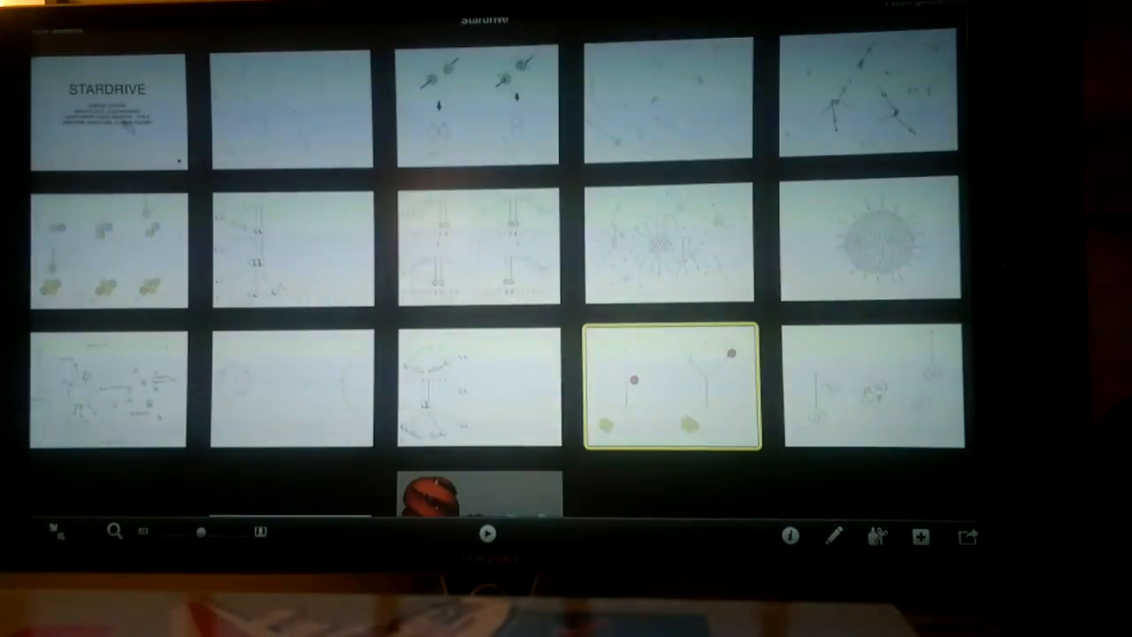
Scroll the Stardrive grid and open the blue-and-yellow spiral drawing full screen.
scroll("down", 3)
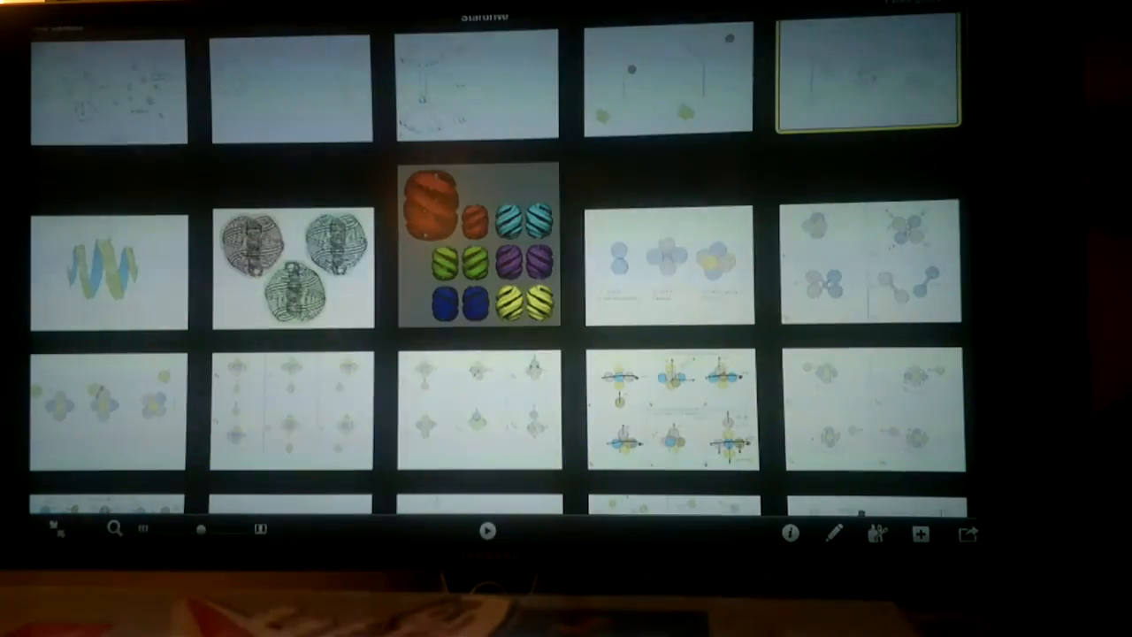
double_click(108, 266)
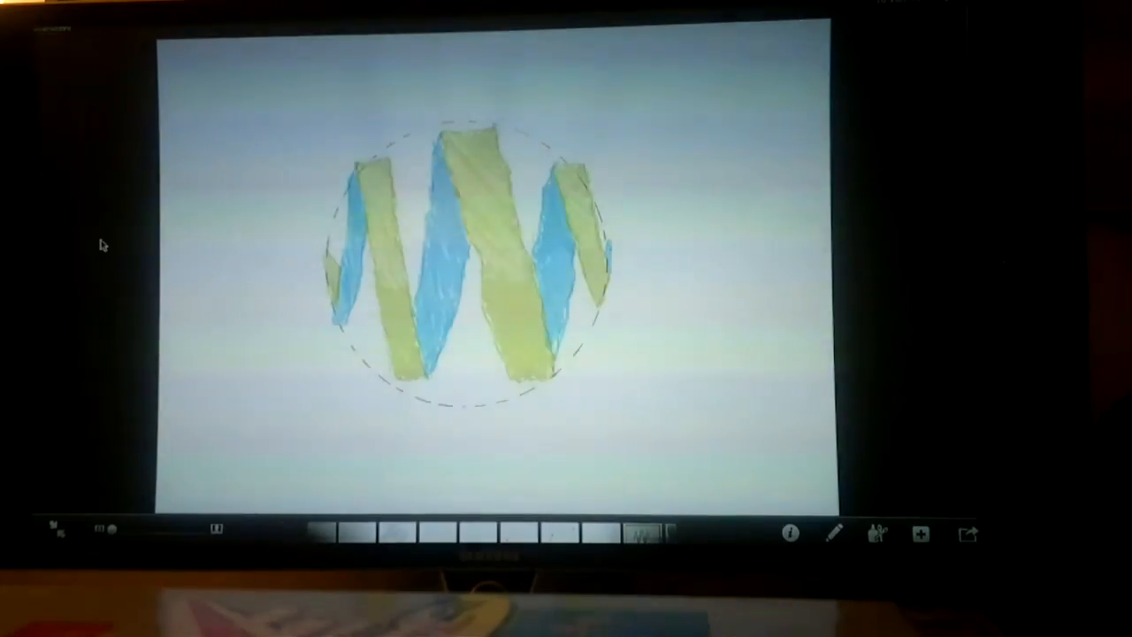